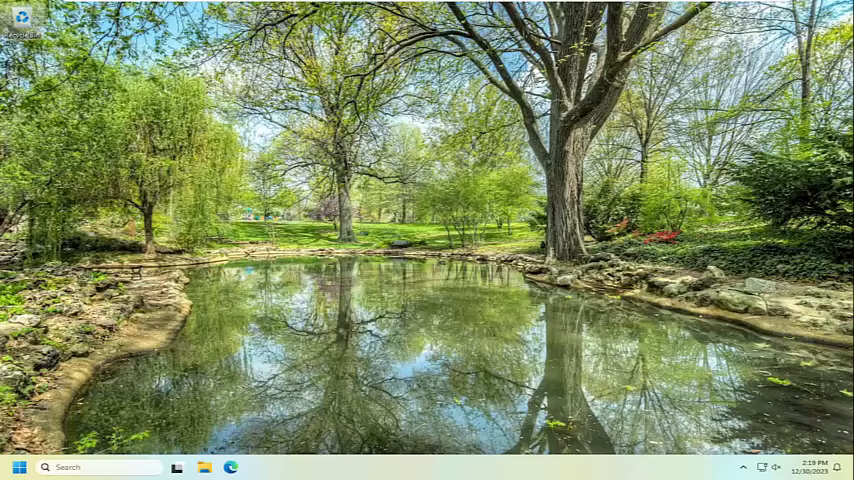
- Search from Start and browse the Services list toward the Print Spooler entry
{"action": "type", "text": "settings"}
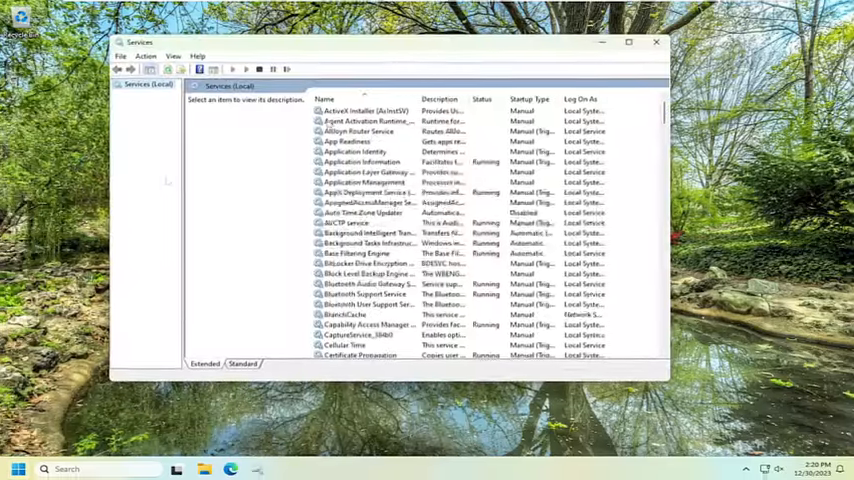
{"action": "scroll", "scroll_direction": "down", "scroll_amount": 3}
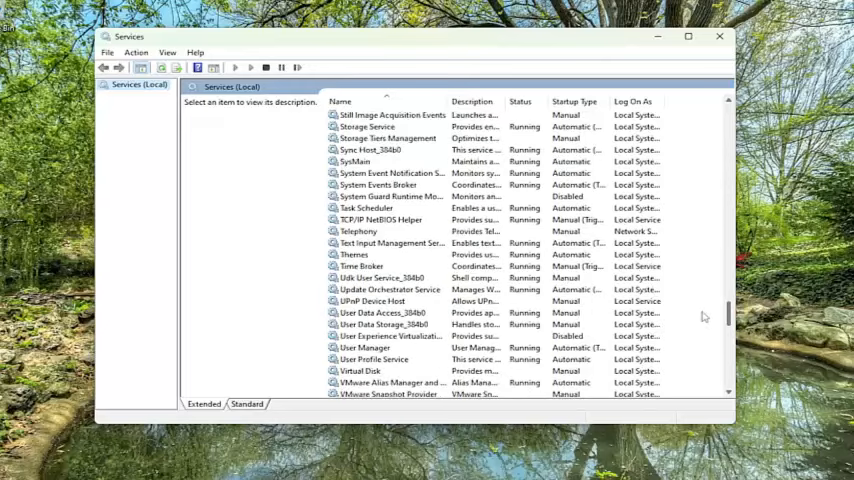
{"action": "scroll", "scroll_direction": "up", "scroll_amount": 3}
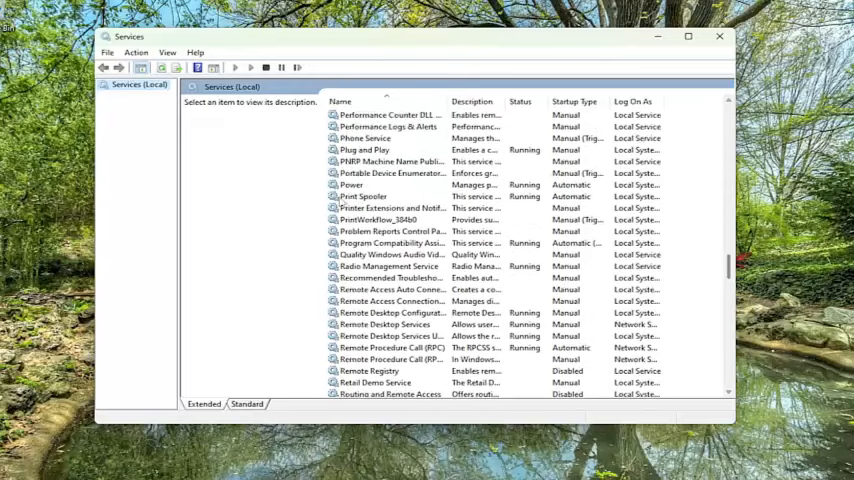
- Stop and start Print Spooler from its properties, keeping startup type Automatic, and confirm with OK
{"action": "double_click", "coordinate": [364, 196]}
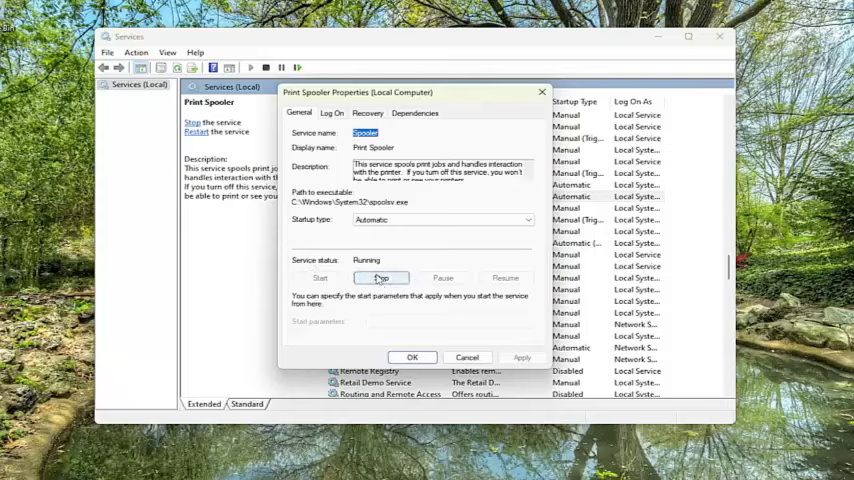
{"action": "left_click", "coordinate": [380, 278]}
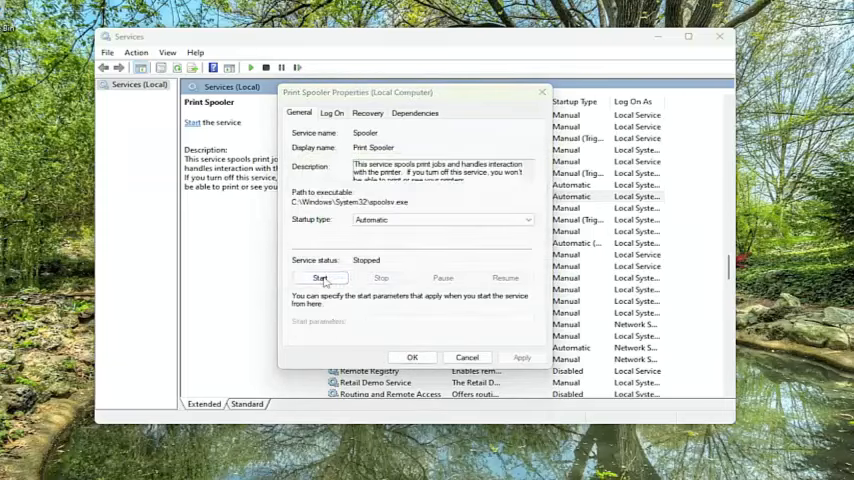
{"action": "left_click", "coordinate": [320, 276]}
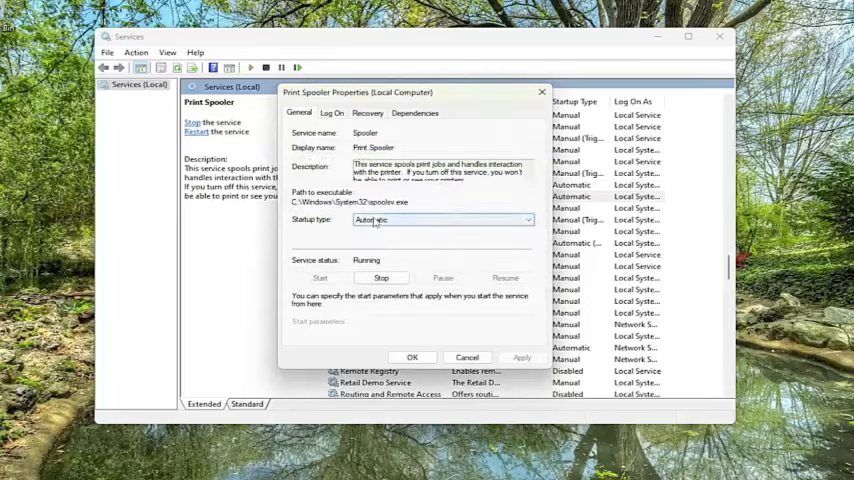
{"action": "left_click", "coordinate": [440, 220]}
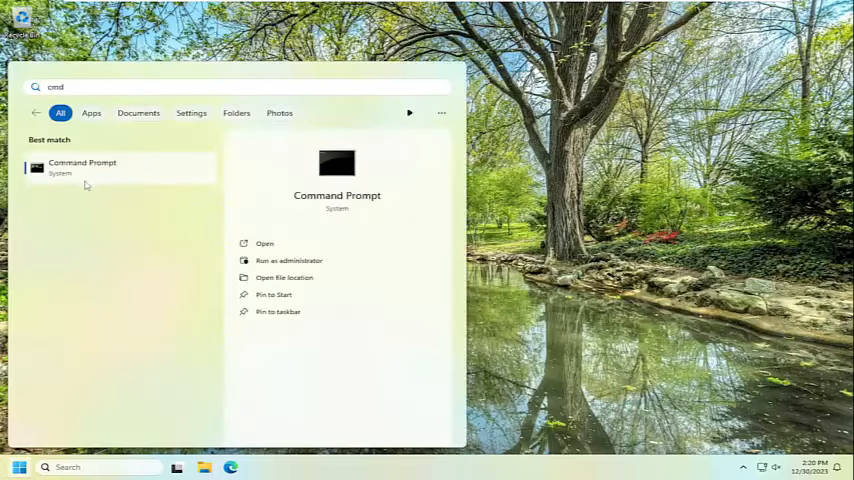
- Launch Command Prompt as administrator and approve the User Account Control prompt
{"action": "right_click", "coordinate": [82, 168]}
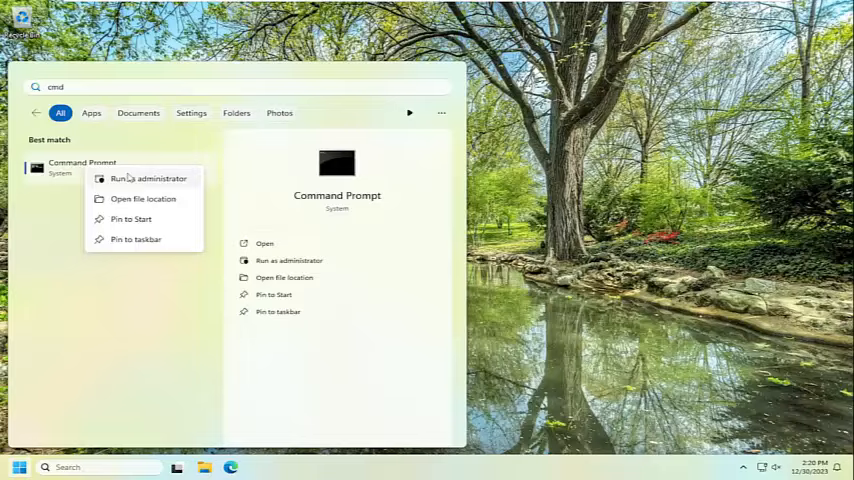
{"action": "left_click", "coordinate": [148, 178]}
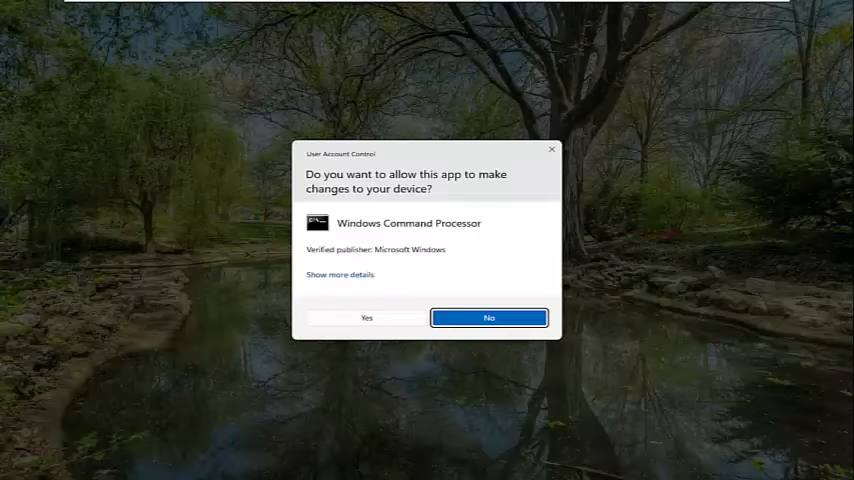
{"action": "left_click", "coordinate": [366, 316]}
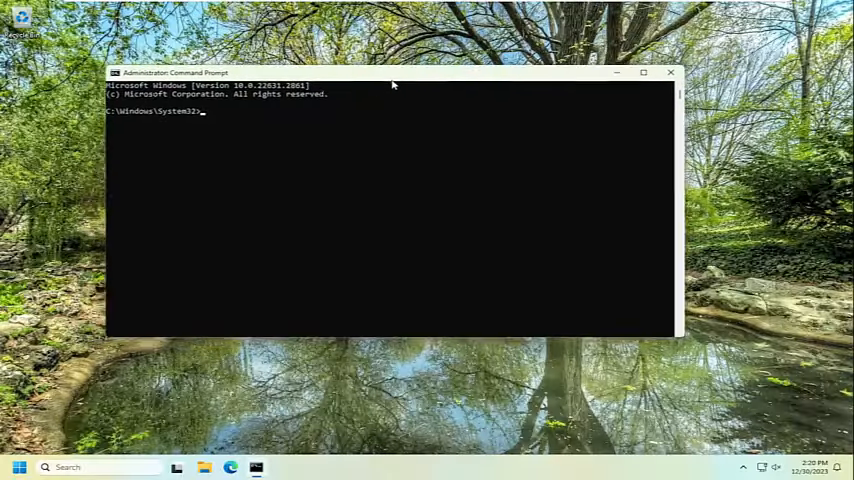
- Run ipconfig /flushdns to clear the DNS resolver cache
{"action": "type", "text": "ipconfig"}
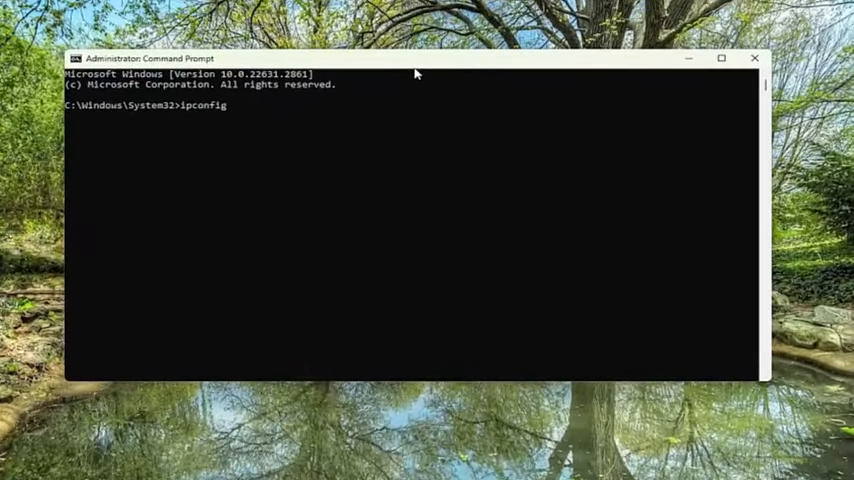
{"action": "type", "text": "/flushdns"}
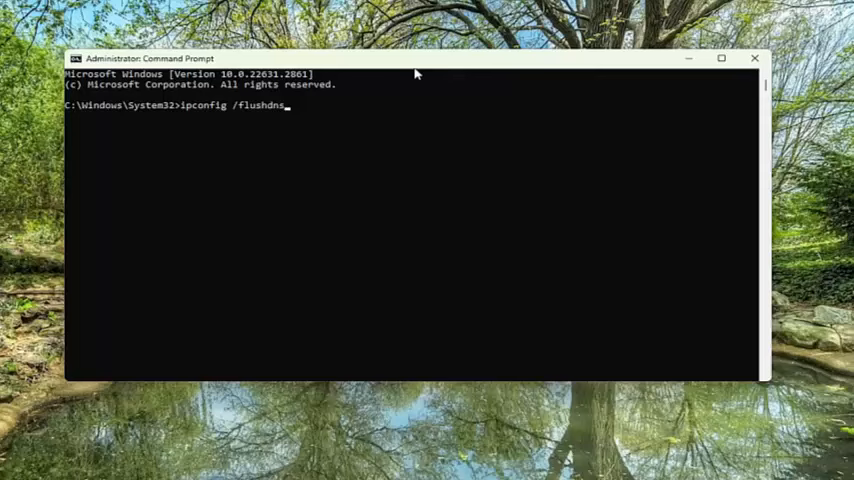
{"action": "mouse_move", "coordinate": [244, 110]}
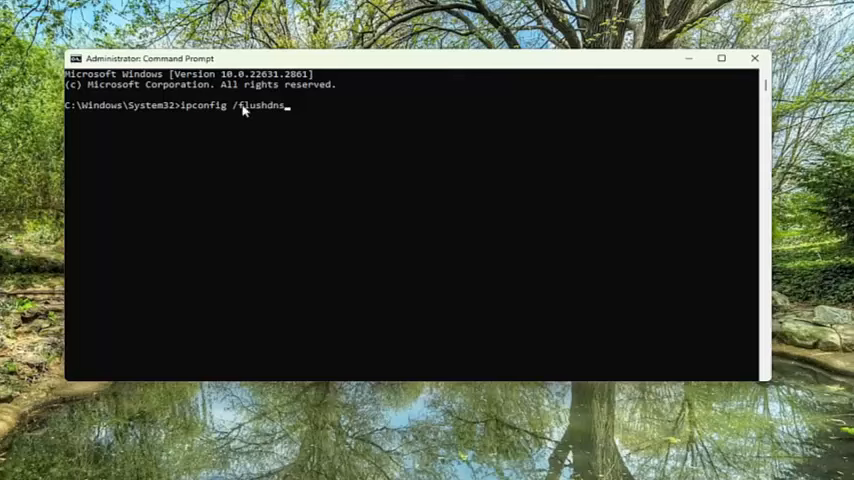
{"action": "mouse_move", "coordinate": [252, 156]}
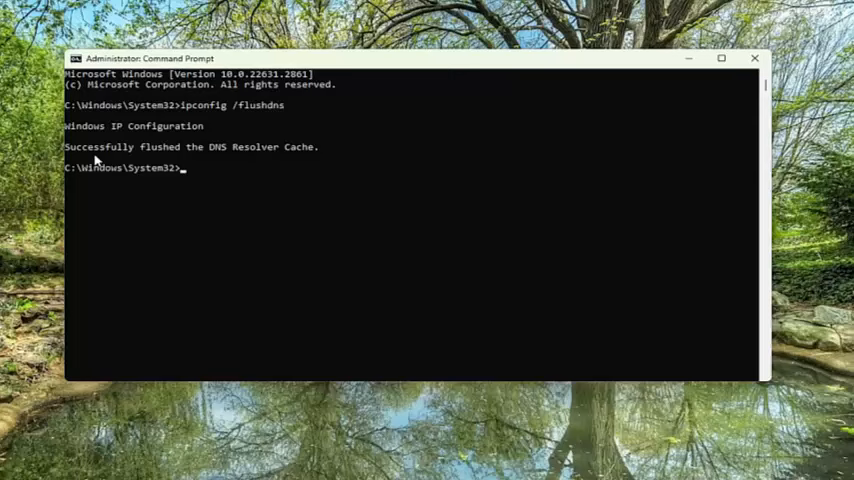
{"action": "mouse_move", "coordinate": [256, 220]}
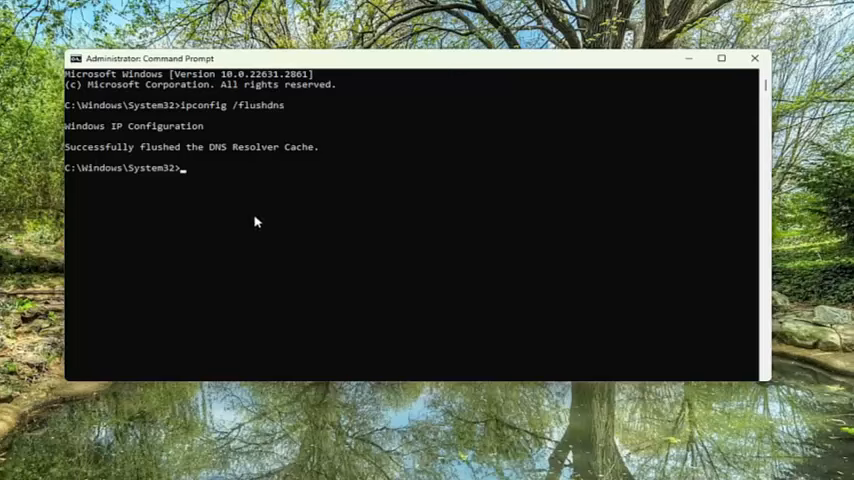
- Run netsh winsock reset and close the command window once it reports success
{"action": "type", "text": "netsh"}
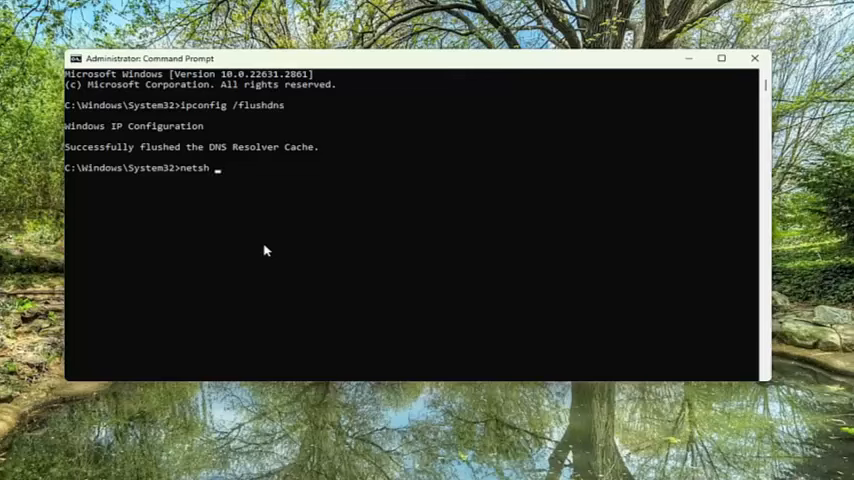
{"action": "type", "text": "winsock"}
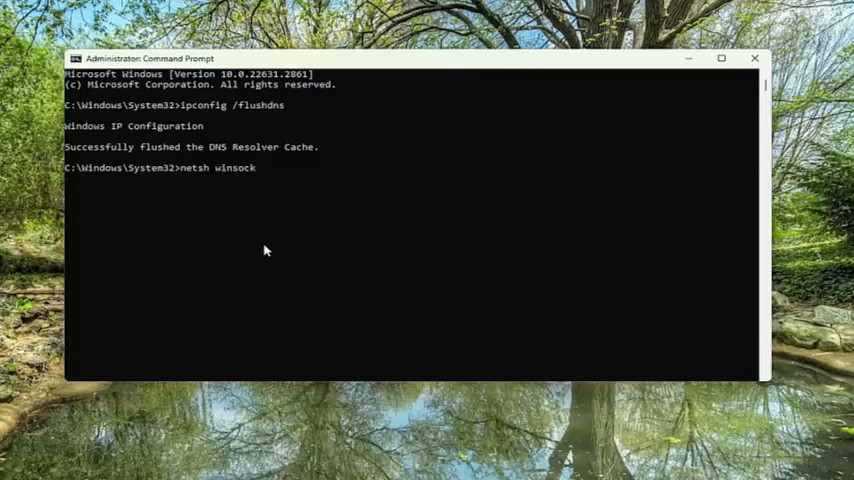
{"action": "type", "text": "reset"}
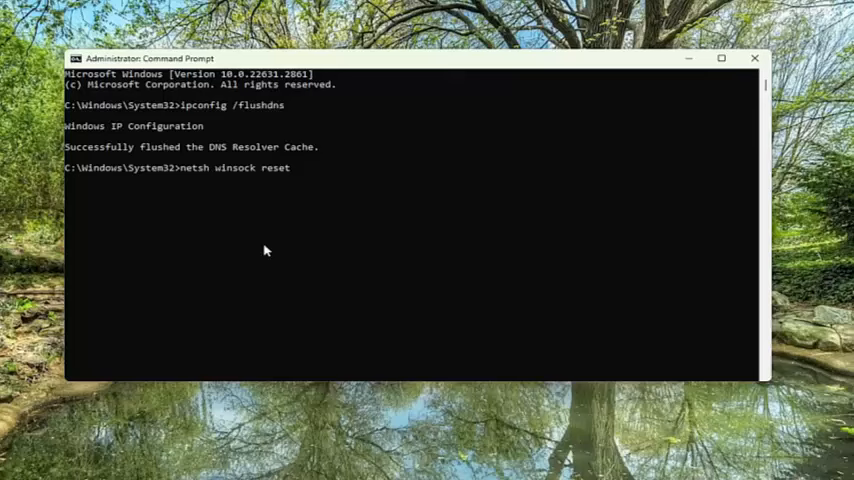
{"action": "mouse_move", "coordinate": [256, 244]}
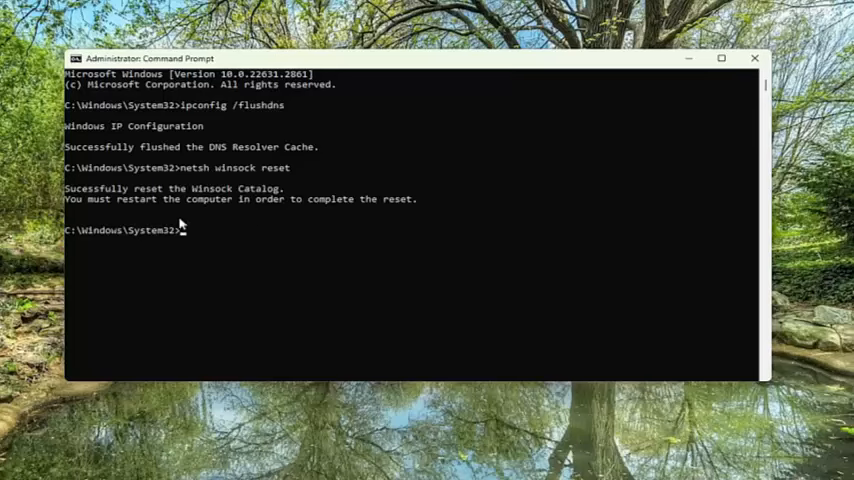
{"action": "mouse_move", "coordinate": [224, 210]}
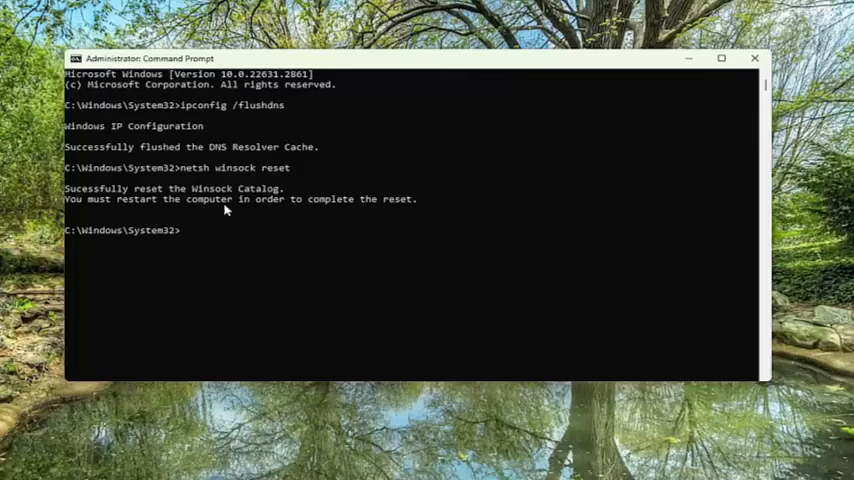
{"action": "mouse_move", "coordinate": [200, 214]}
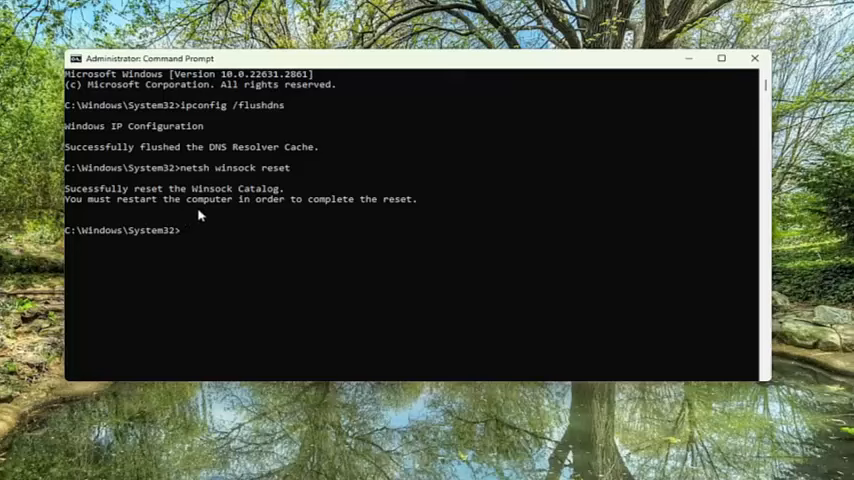
{"action": "mouse_move", "coordinate": [424, 216]}
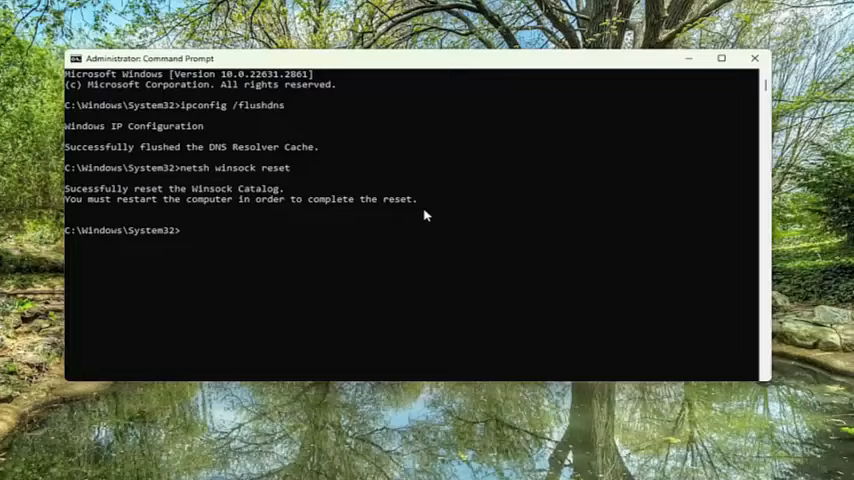
{"action": "left_click", "coordinate": [754, 56]}
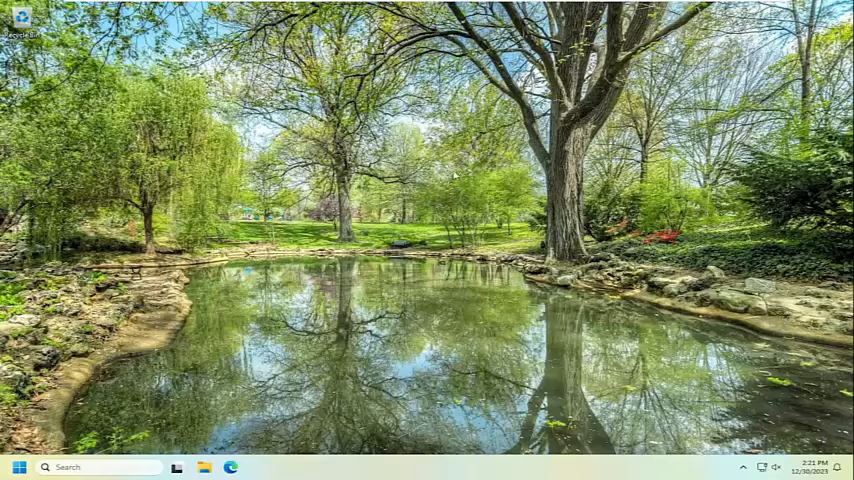
- Go to Settings > System > Troubleshoot > Other troubleshooters and run the Printer troubleshooter
{"action": "left_click", "coordinate": [18, 468]}
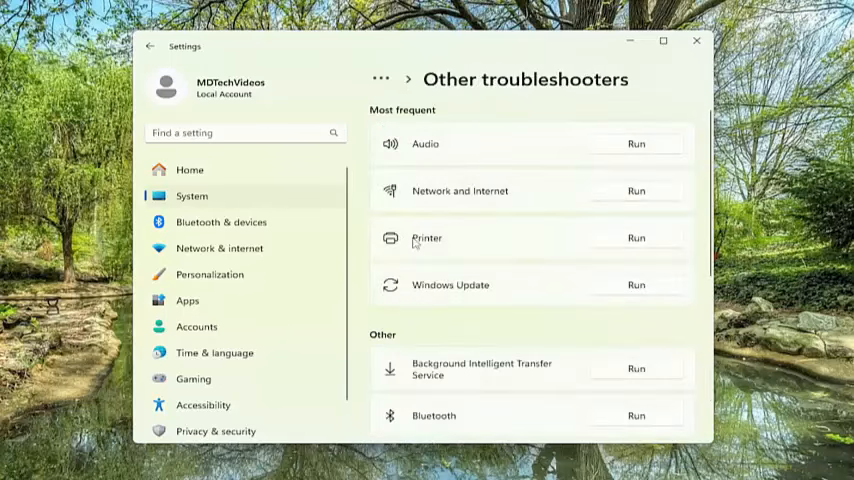
{"action": "left_click", "coordinate": [636, 236]}
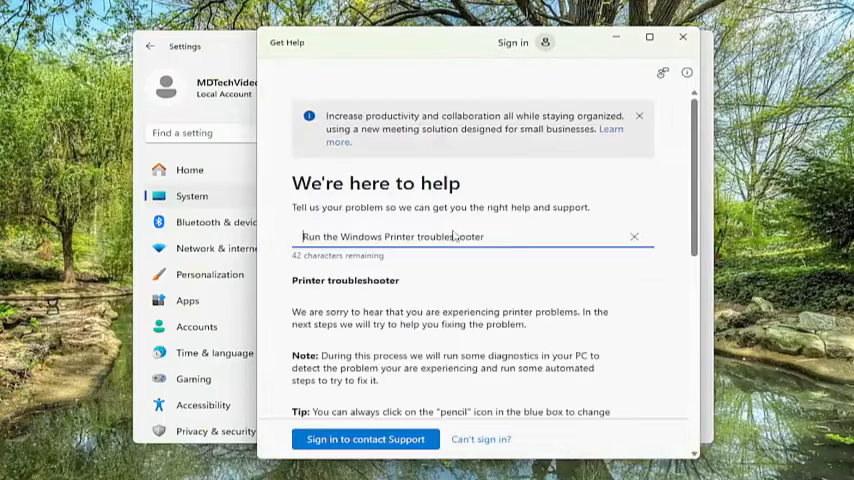
- Scroll the Get Help diagnostics down to the printer selection question
{"action": "scroll", "scroll_direction": "down", "scroll_amount": 3}
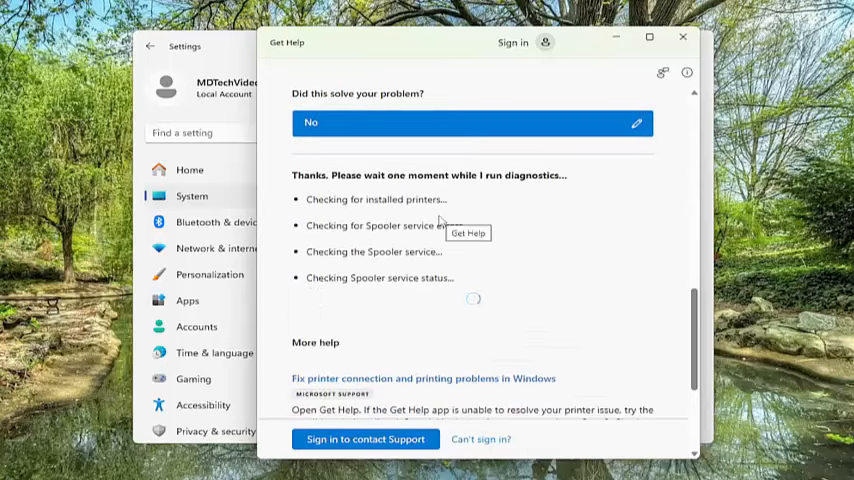
{"action": "mouse_move", "coordinate": [730, 308]}
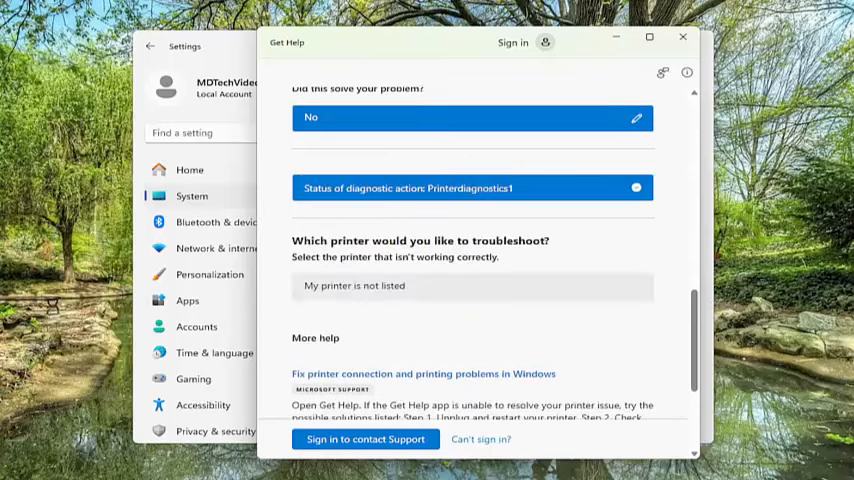
{"action": "mouse_move", "coordinate": [400, 214]}
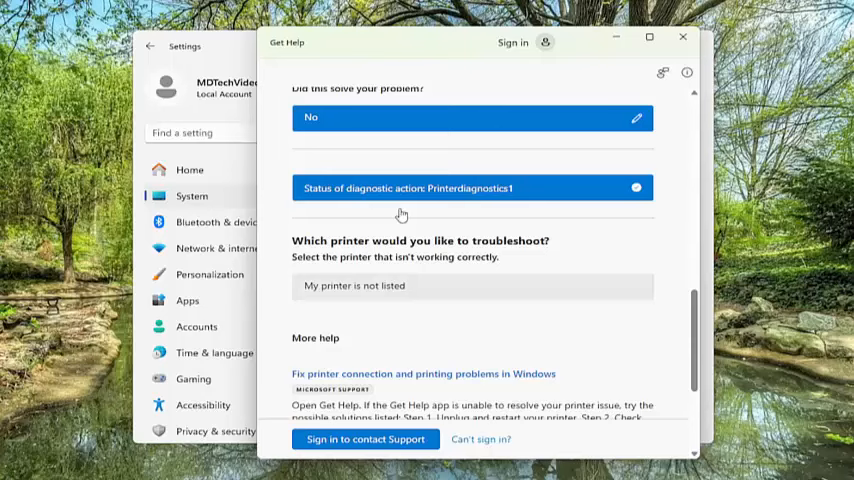
{"action": "mouse_move", "coordinate": [350, 356]}
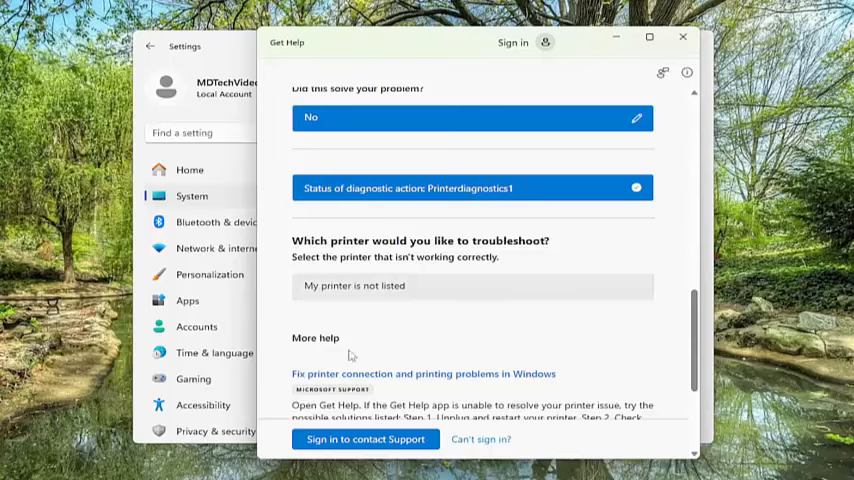